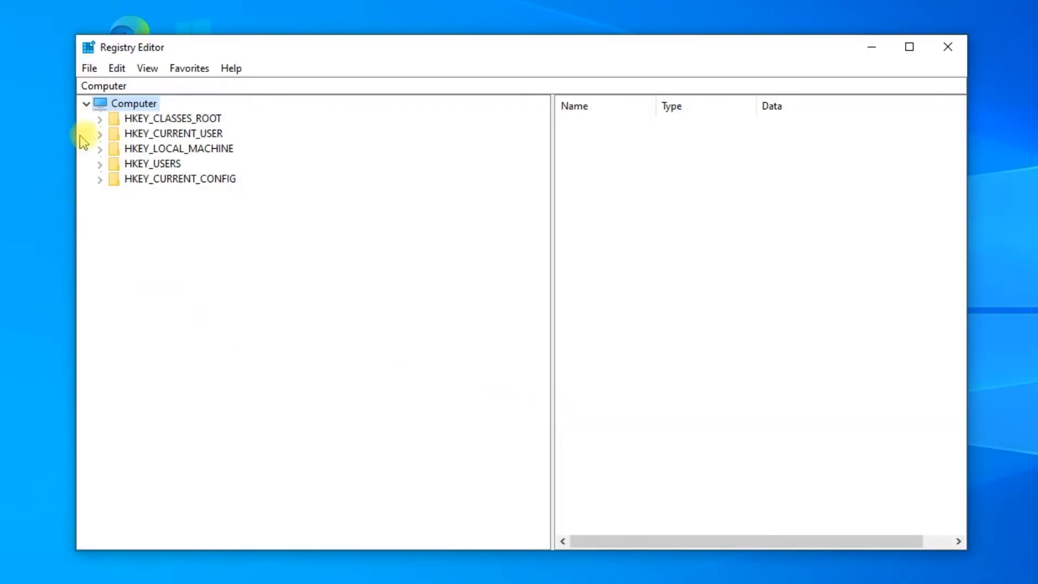
Expand HKEY_LOCAL_MACHINE > SOFTWARE > Microsoft in the registry tree.
{"action": "left_click", "coordinate": [99, 148]}
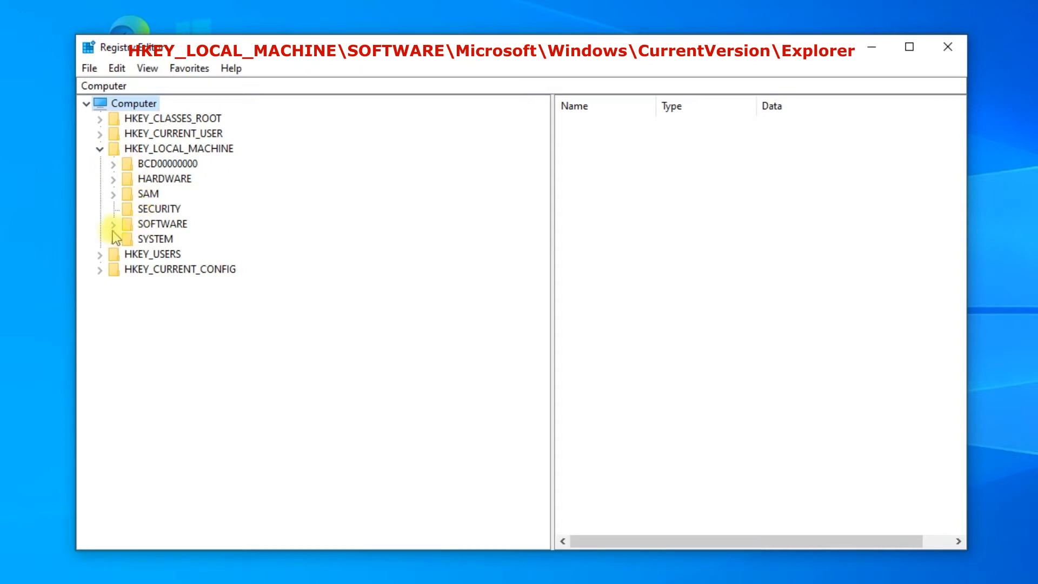
{"action": "left_click", "coordinate": [113, 224]}
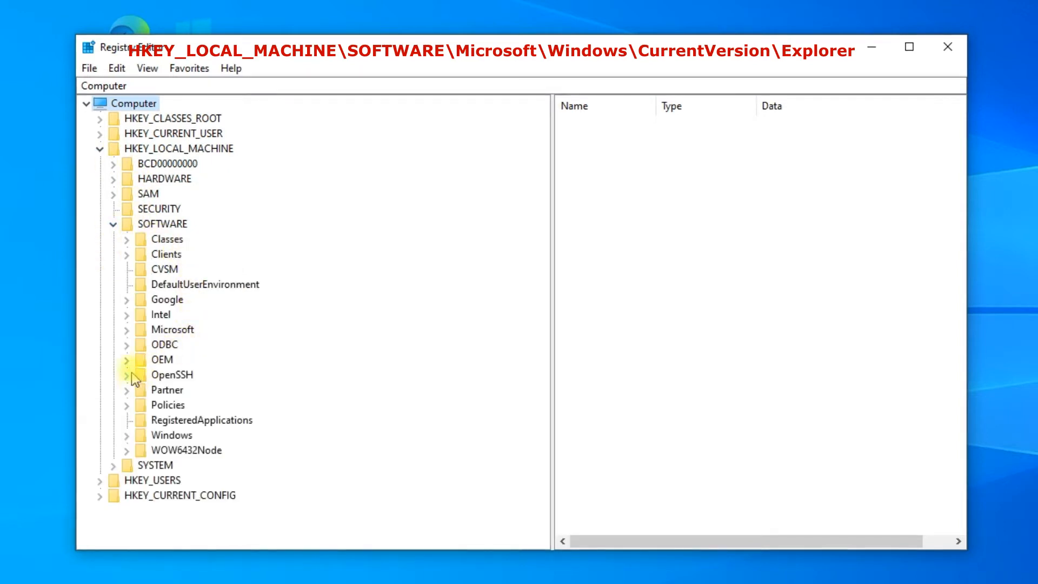
{"action": "mouse_move", "coordinate": [132, 336]}
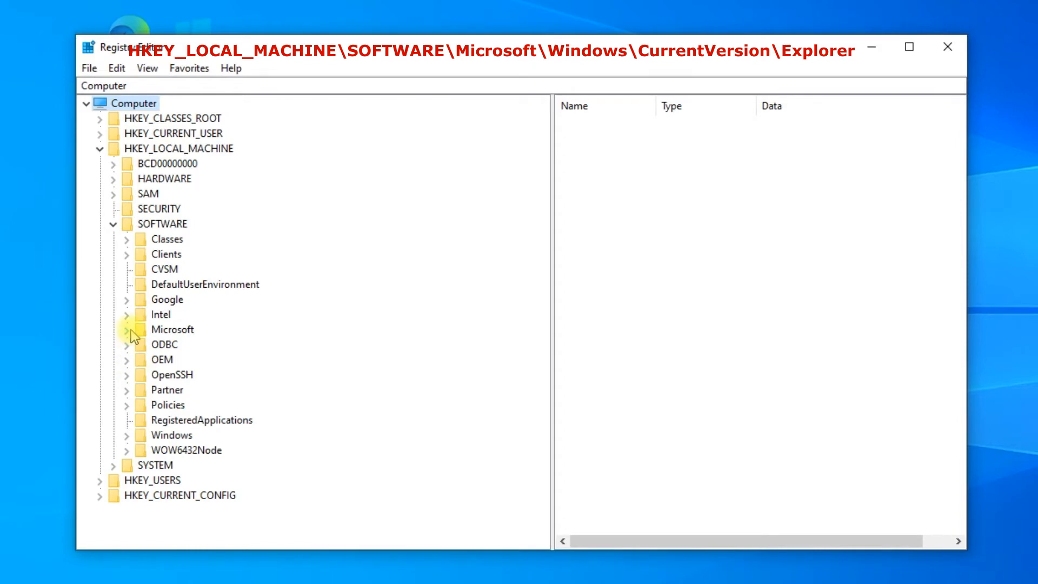
{"action": "left_click", "coordinate": [132, 328]}
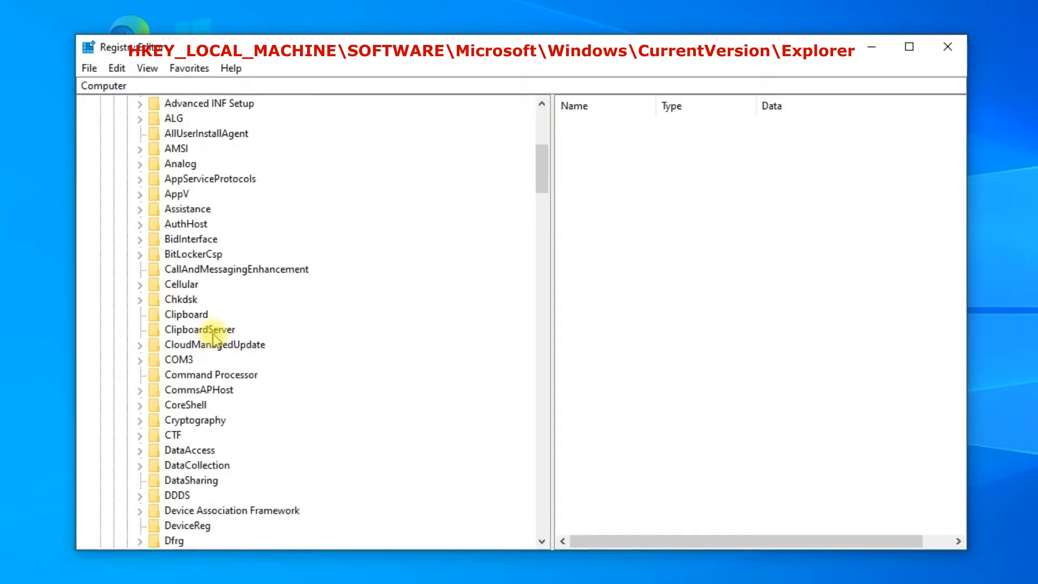
{"action": "scroll", "scroll_direction": "down", "scroll_amount": 3}
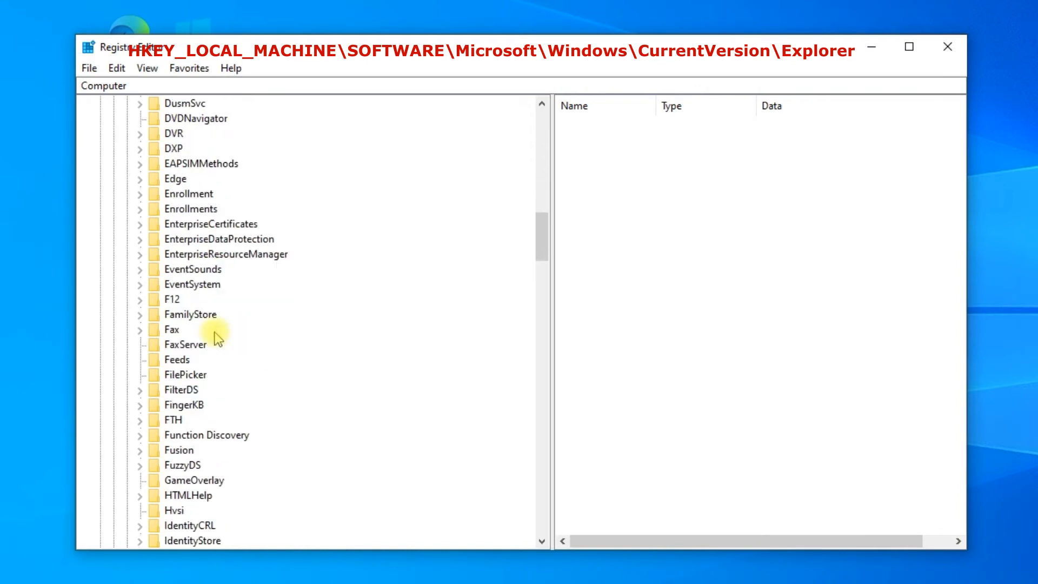
{"action": "scroll", "scroll_direction": "down", "scroll_amount": 3}
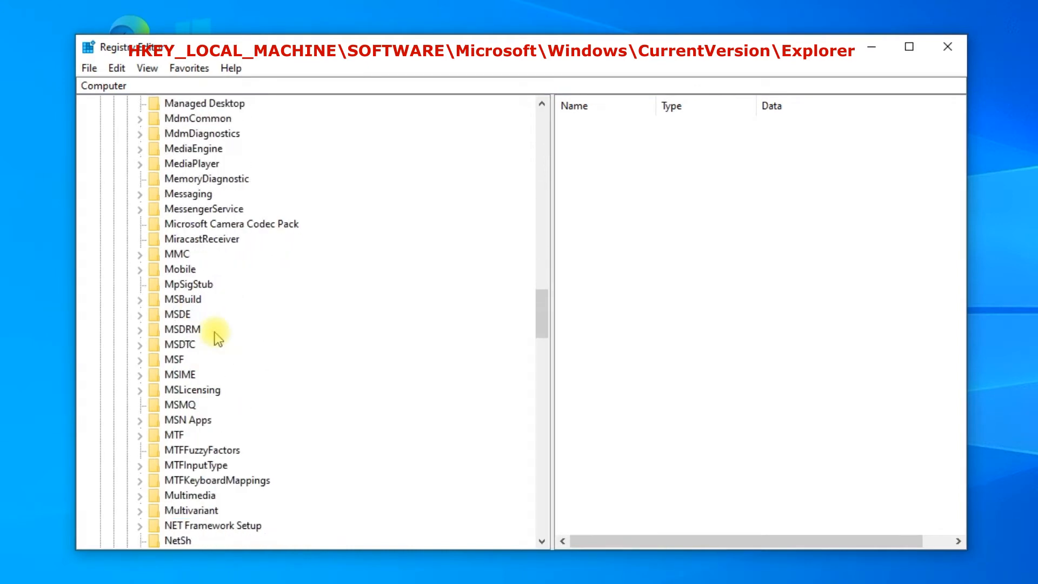
{"action": "scroll", "scroll_direction": "down", "scroll_amount": 3}
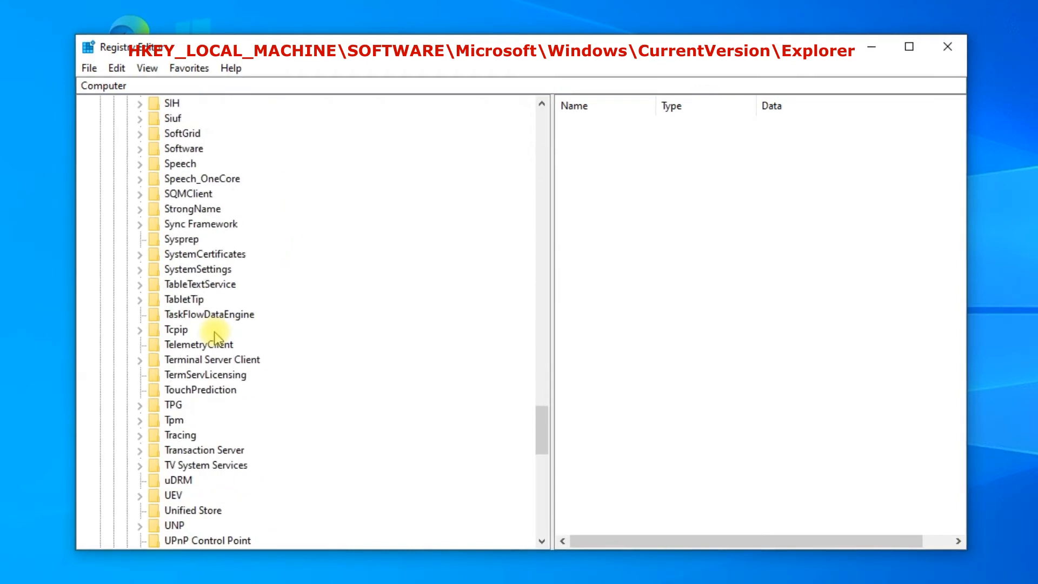
{"action": "scroll", "scroll_direction": "down", "scroll_amount": 3}
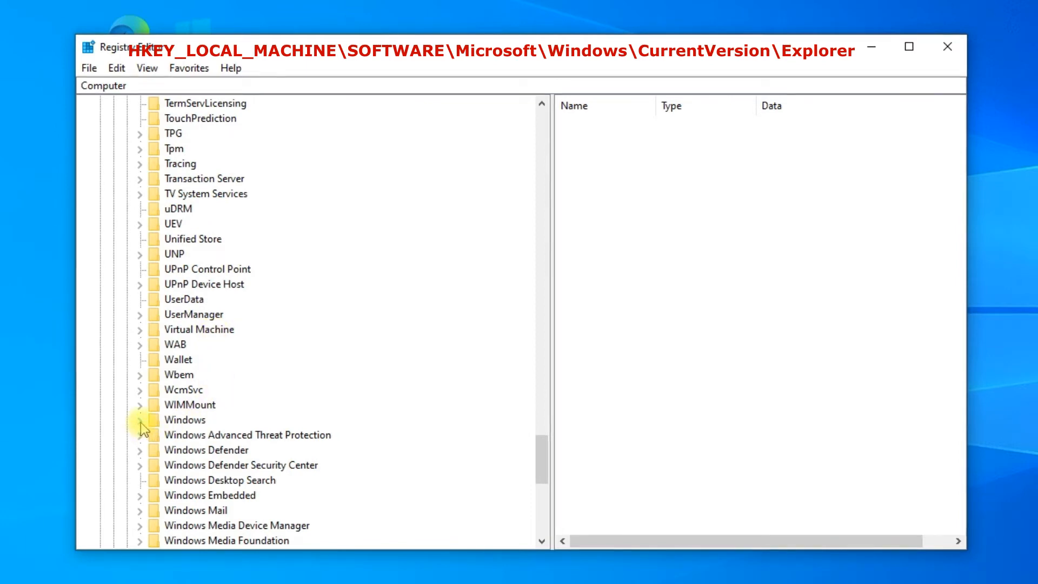
Expand Windows > CurrentVersion > Explorer to show the Explorer subkeys.
{"action": "left_click", "coordinate": [139, 420]}
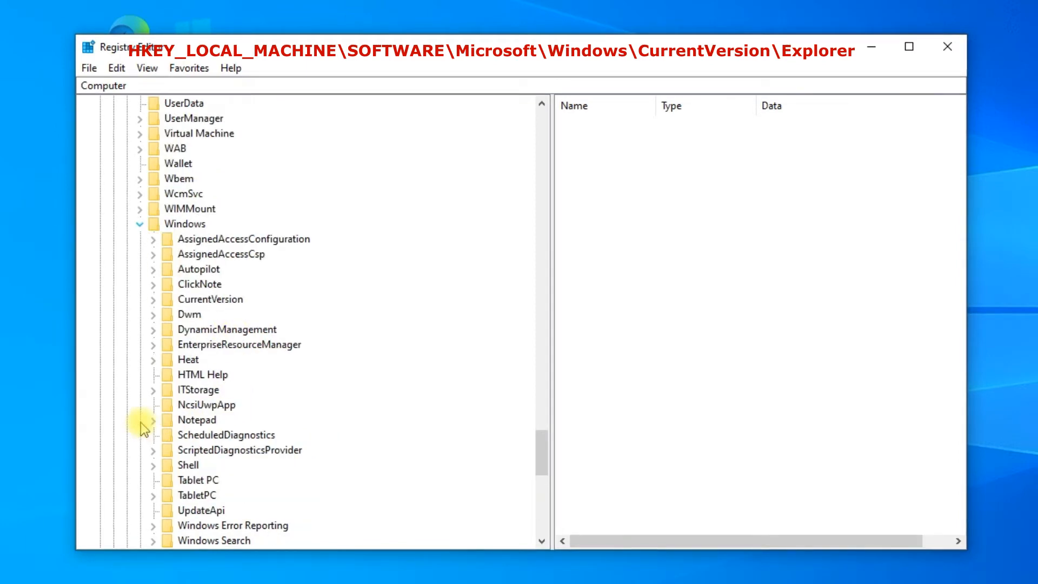
{"action": "mouse_move", "coordinate": [153, 306]}
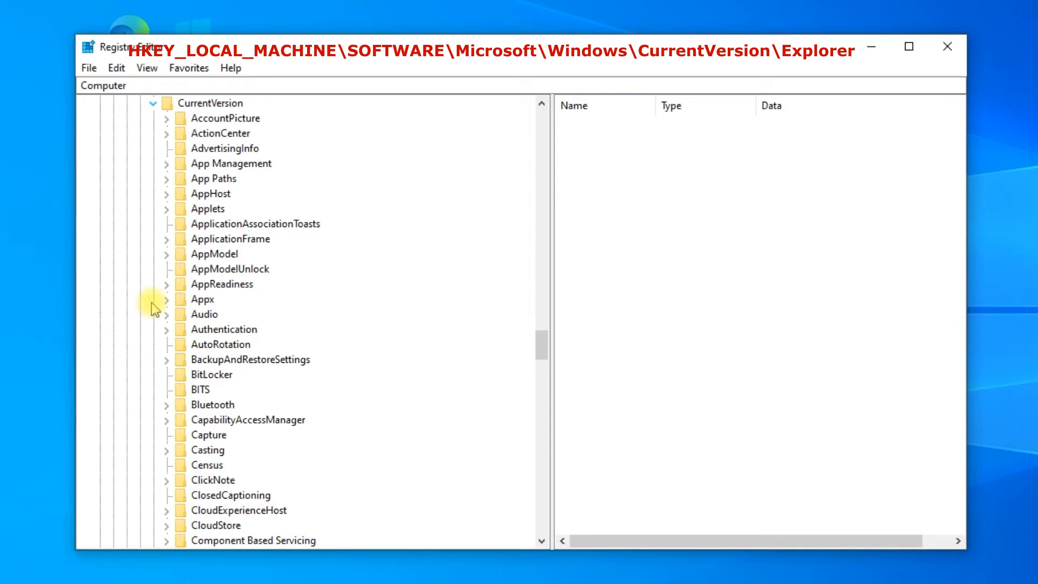
{"action": "scroll", "scroll_direction": "down", "scroll_amount": 3}
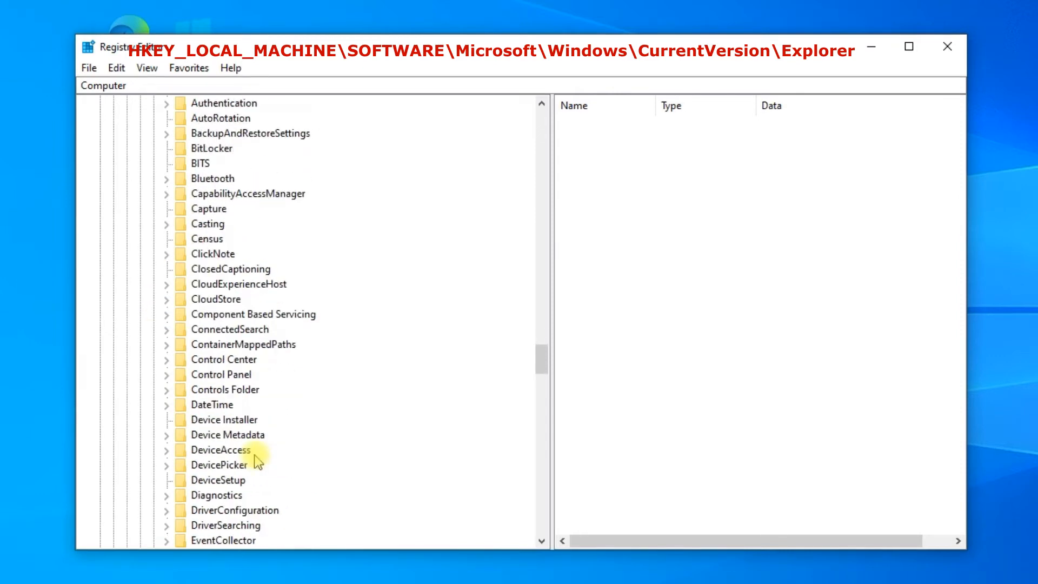
{"action": "scroll", "scroll_direction": "down", "scroll_amount": 3}
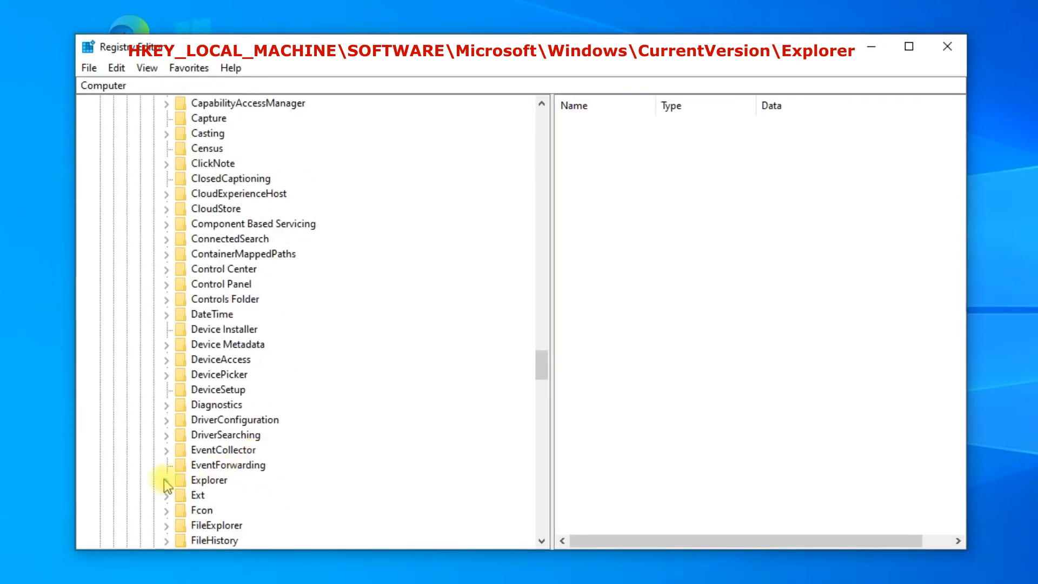
{"action": "left_click", "coordinate": [166, 480]}
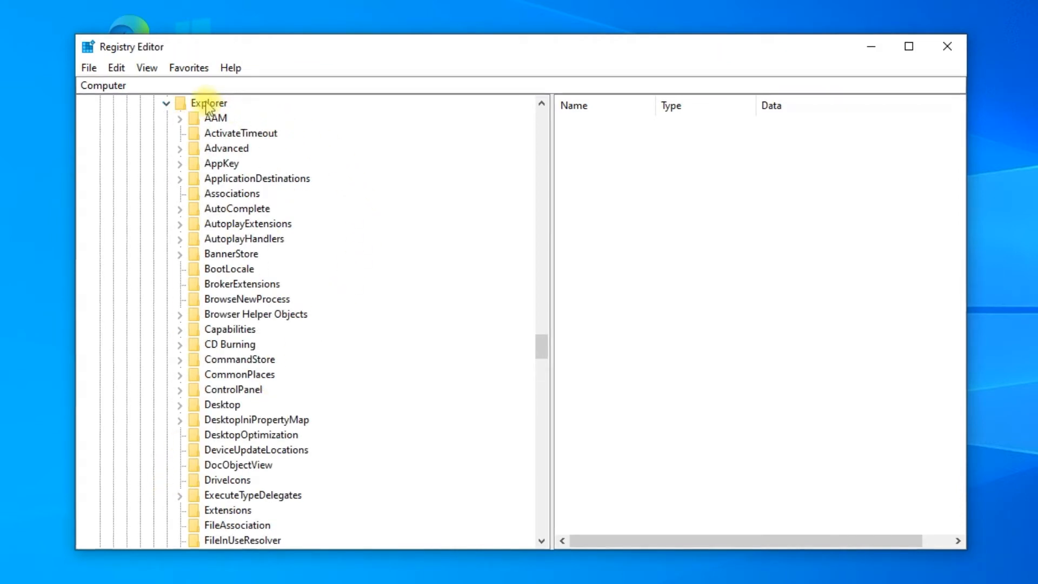
Create a new subkey under Explorer and name it Shell Icons.
{"action": "right_click", "coordinate": [208, 102]}
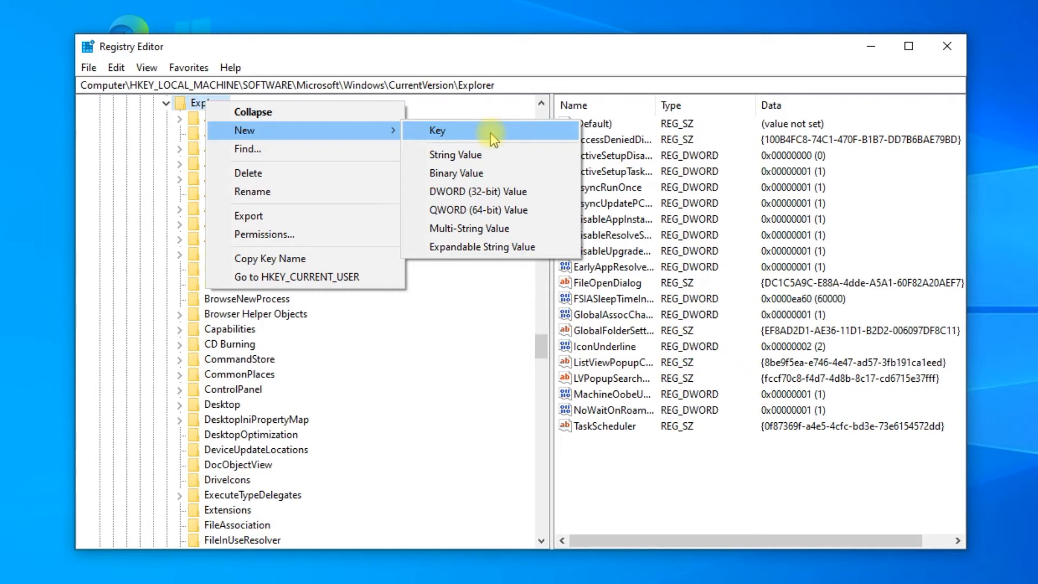
{"action": "left_click", "coordinate": [438, 130]}
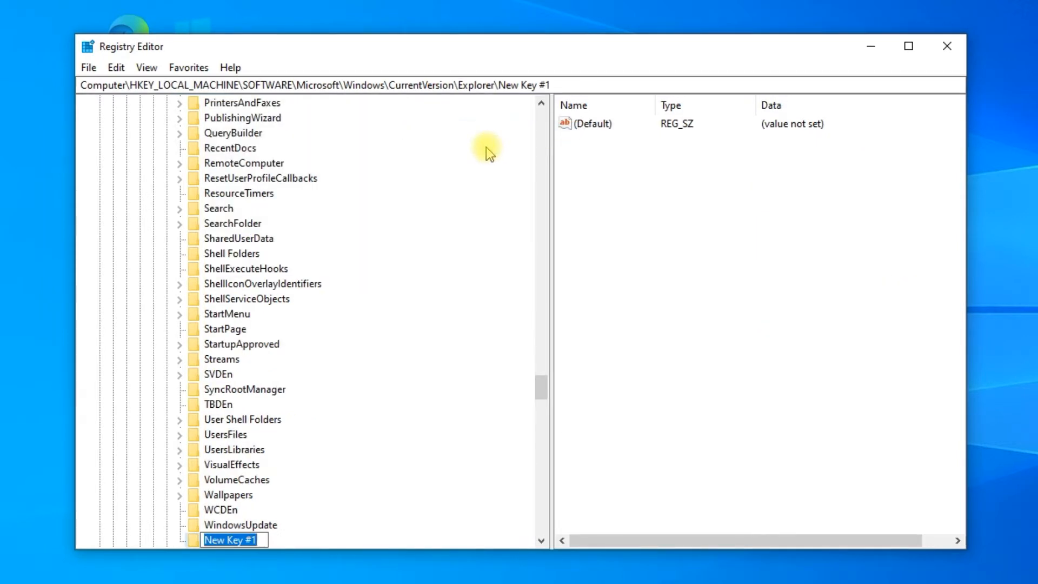
{"action": "type", "text": "Shell Icons"}
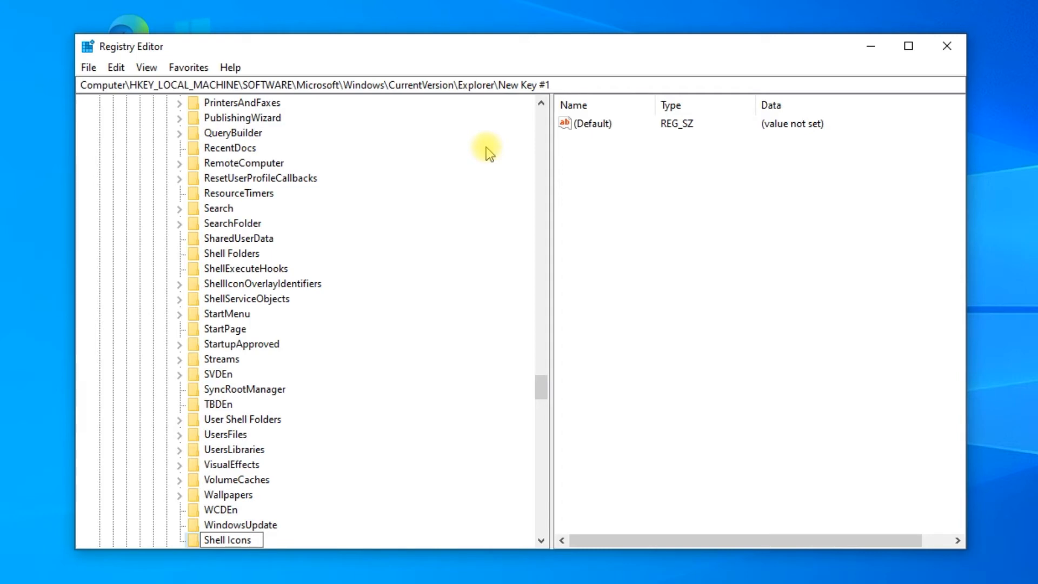
{"action": "mouse_move", "coordinate": [443, 530]}
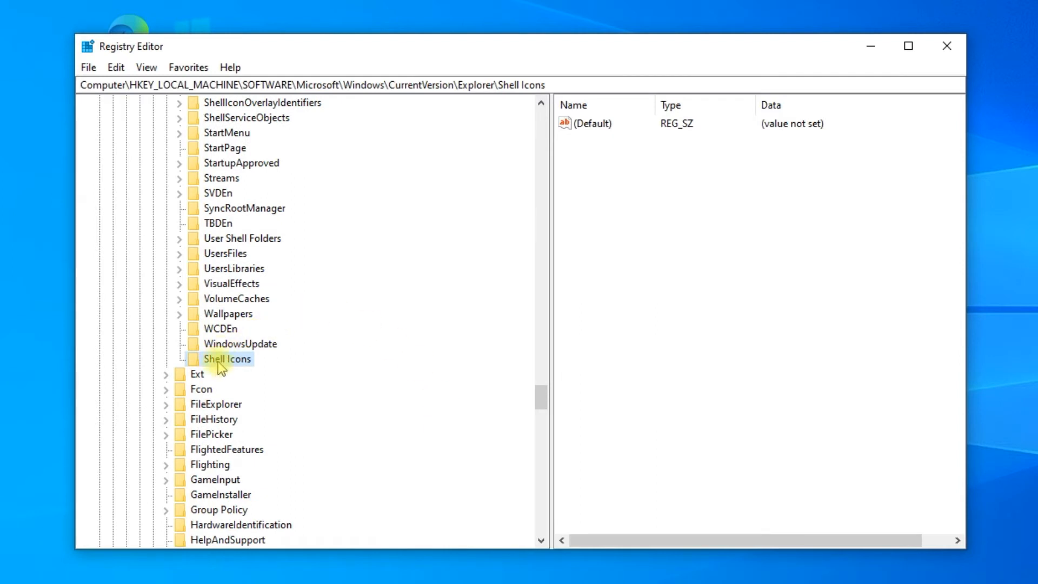
Create a new string value named 29 inside the Shell Icons key.
{"action": "right_click", "coordinate": [225, 358]}
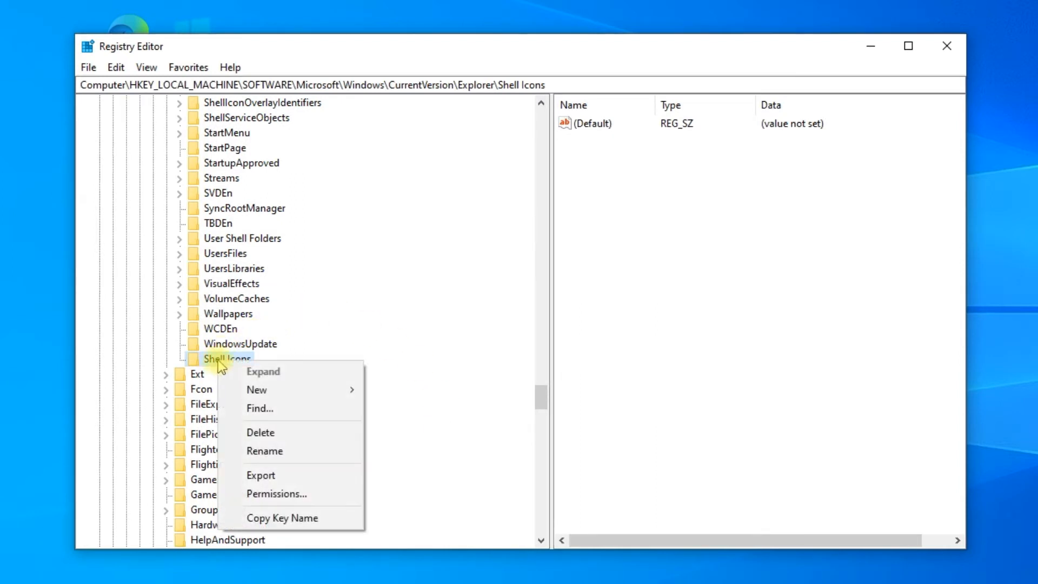
{"action": "mouse_move", "coordinate": [278, 389]}
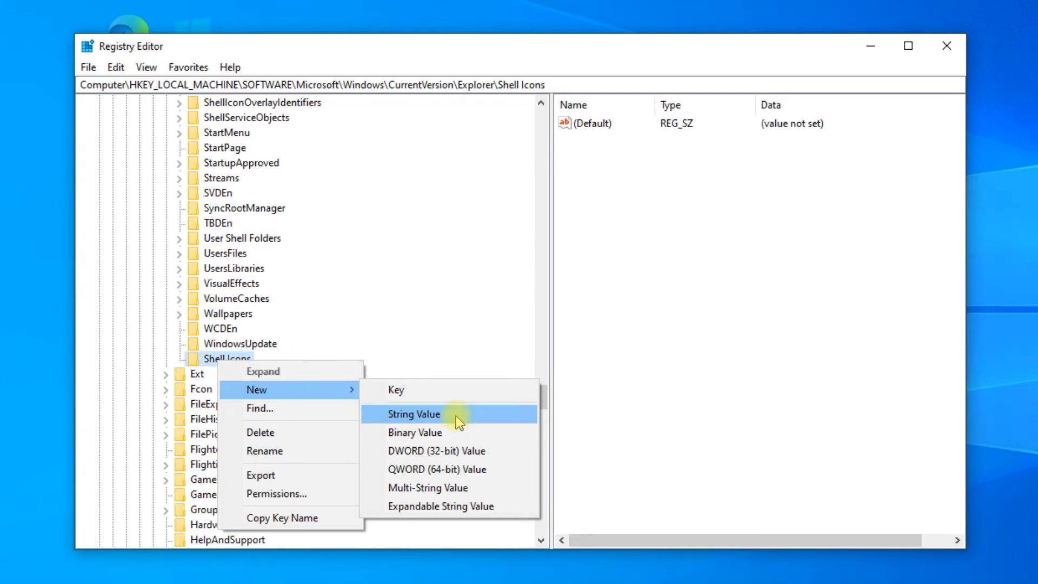
{"action": "left_click", "coordinate": [414, 414]}
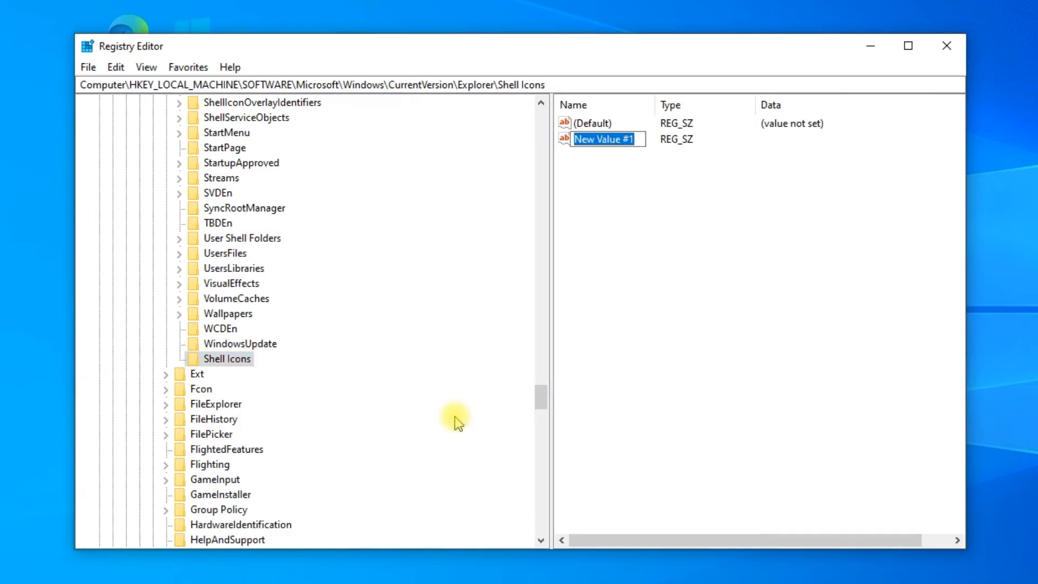
{"action": "type", "text": "29"}
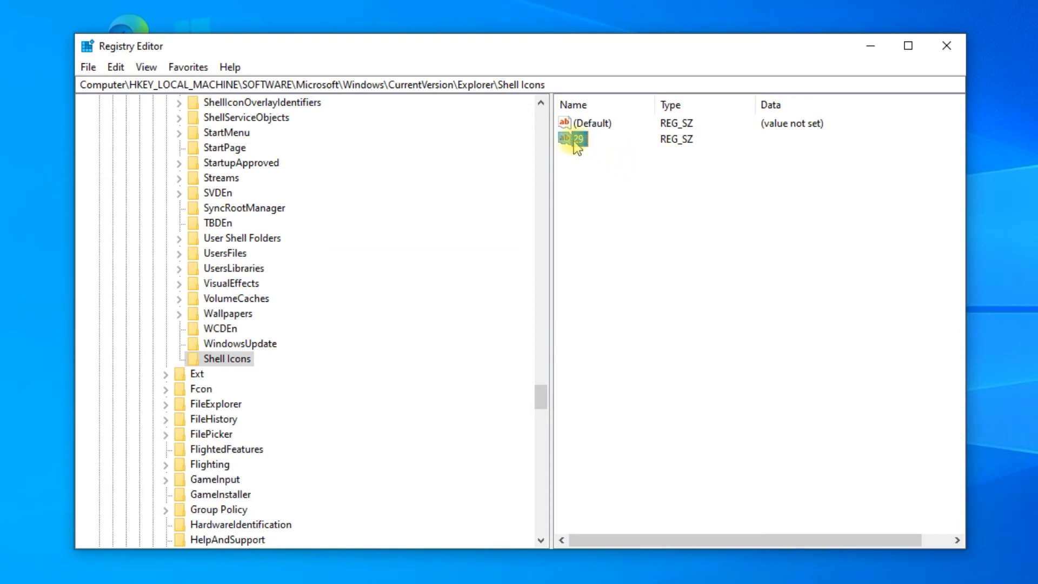
Modify value 29 to hold %windir%\System32\shell32.dll,-50 and confirm.
{"action": "right_click", "coordinate": [573, 140]}
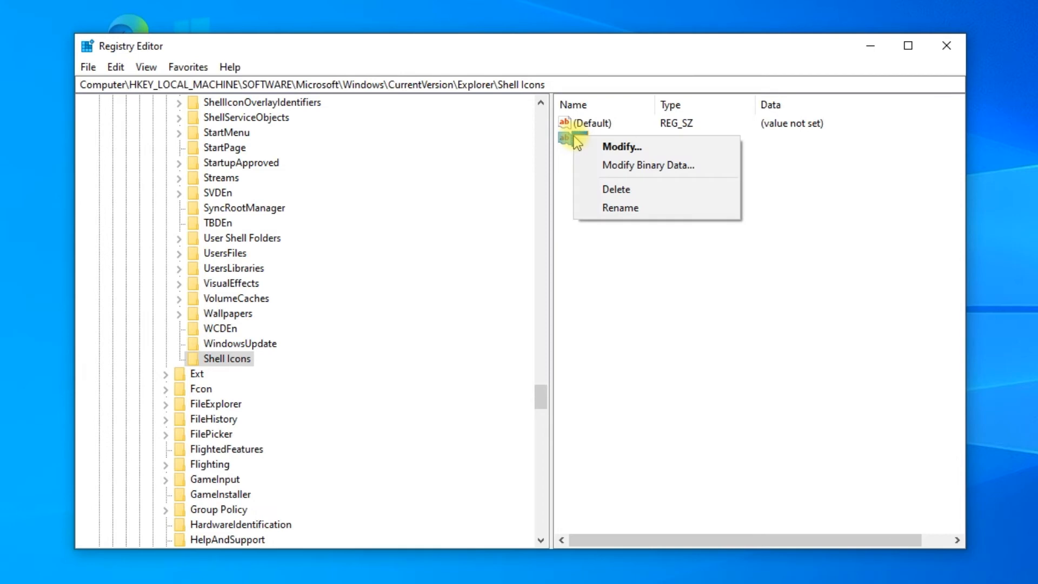
{"action": "mouse_move", "coordinate": [623, 146]}
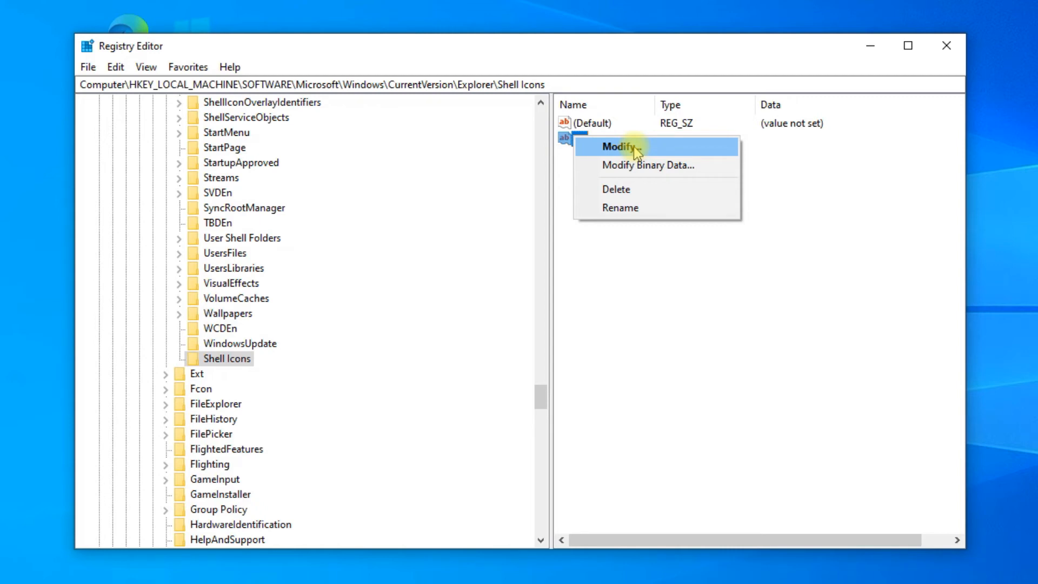
{"action": "left_click", "coordinate": [619, 146]}
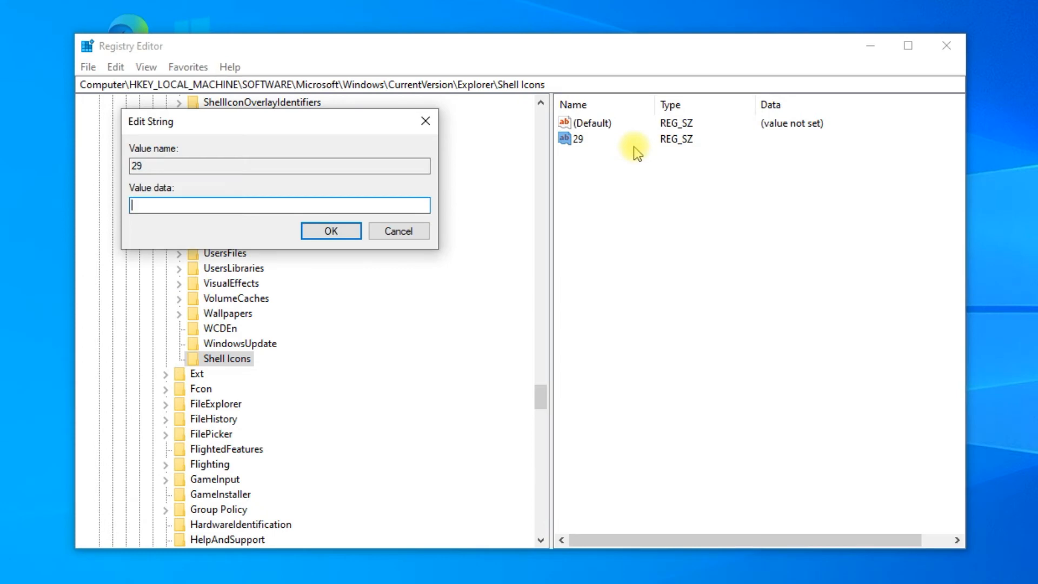
{"action": "type", "text": "%"}
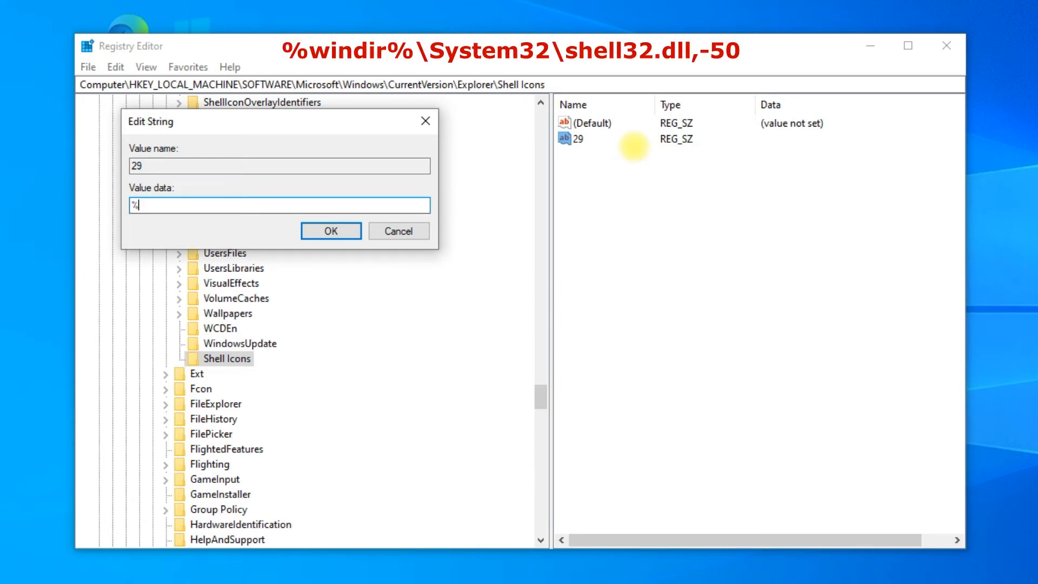
{"action": "type", "text": "windir%\\"}
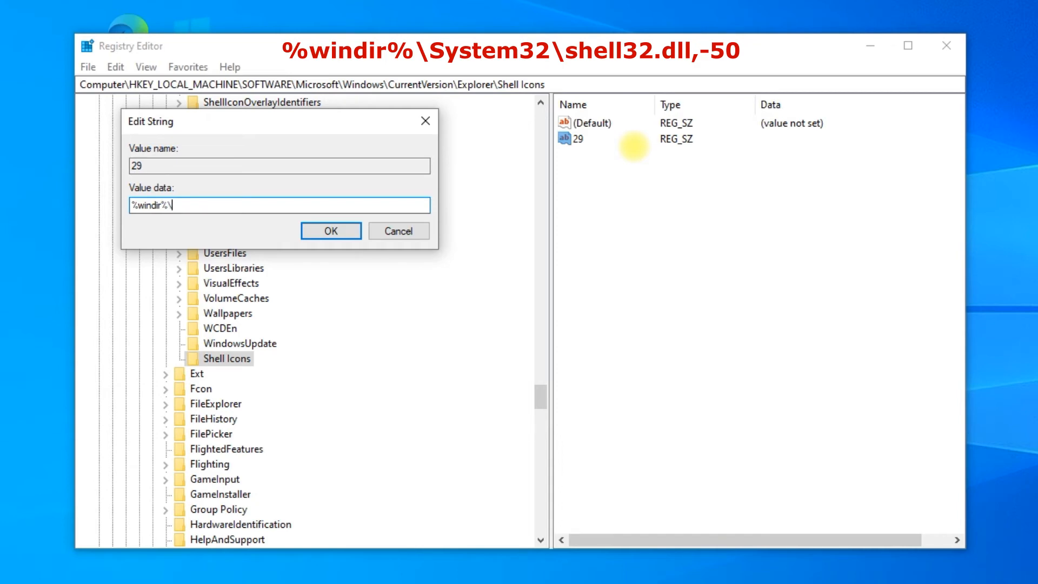
{"action": "type", "text": "System32"}
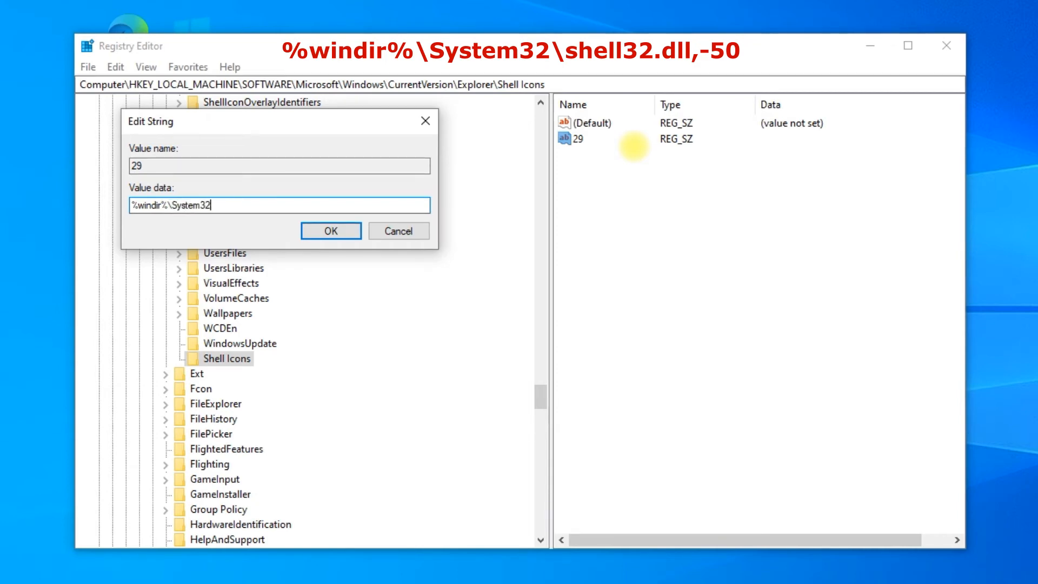
{"action": "type", "text": "\\"}
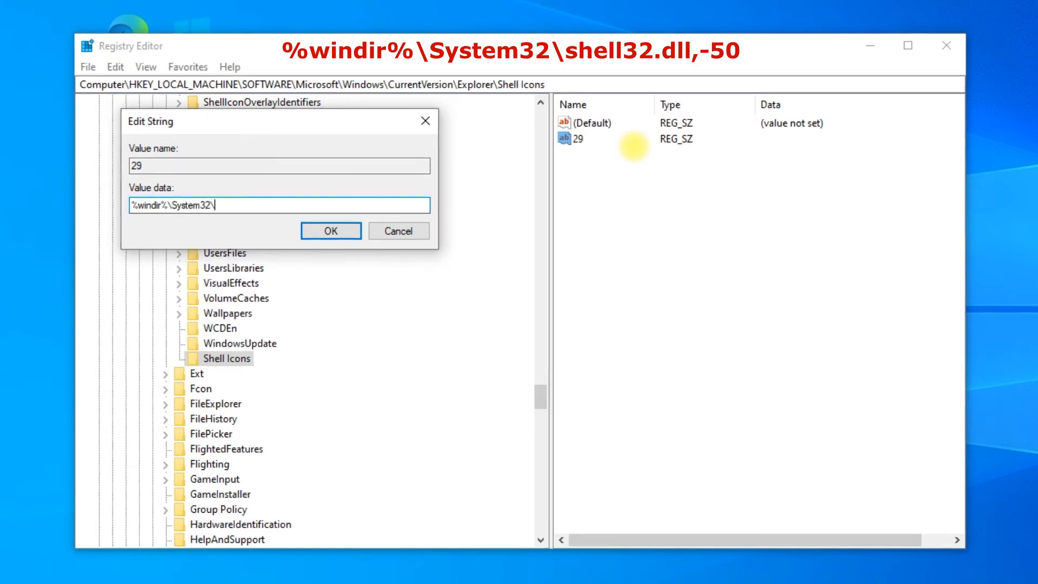
{"action": "type", "text": "shell32.d"}
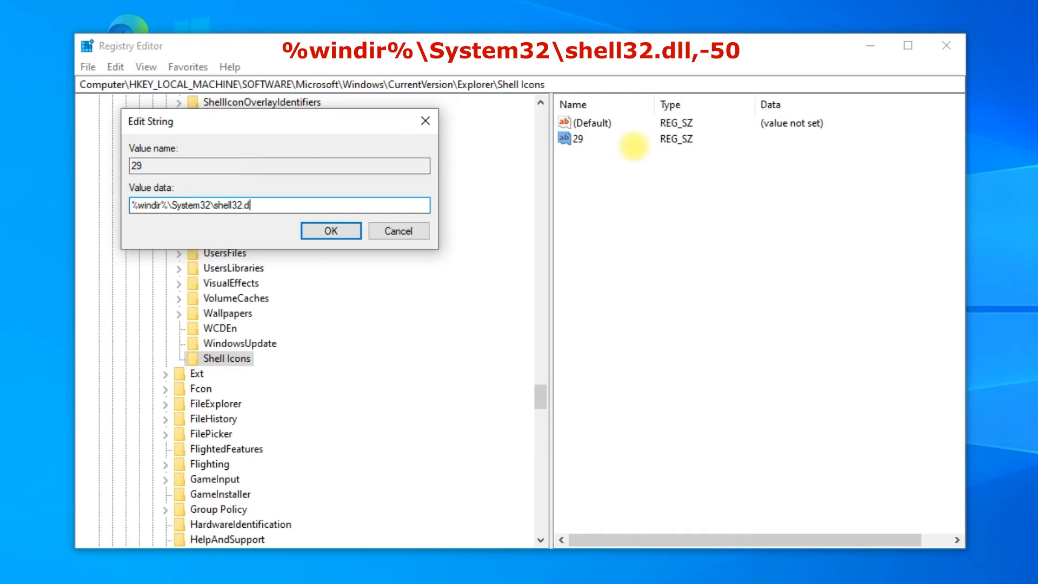
{"action": "type", "text": "ll"}
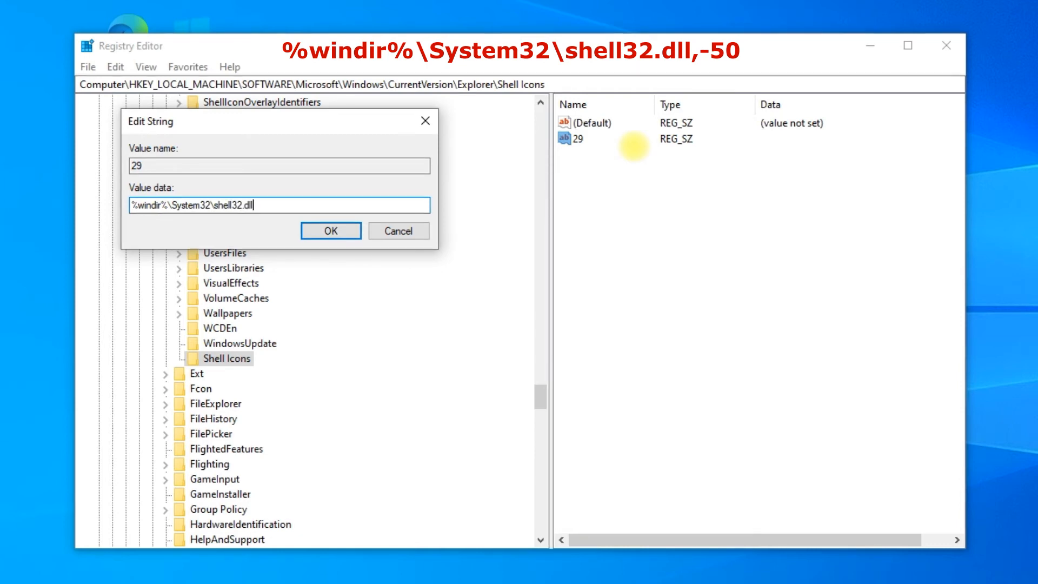
{"action": "type", "text": ",-50"}
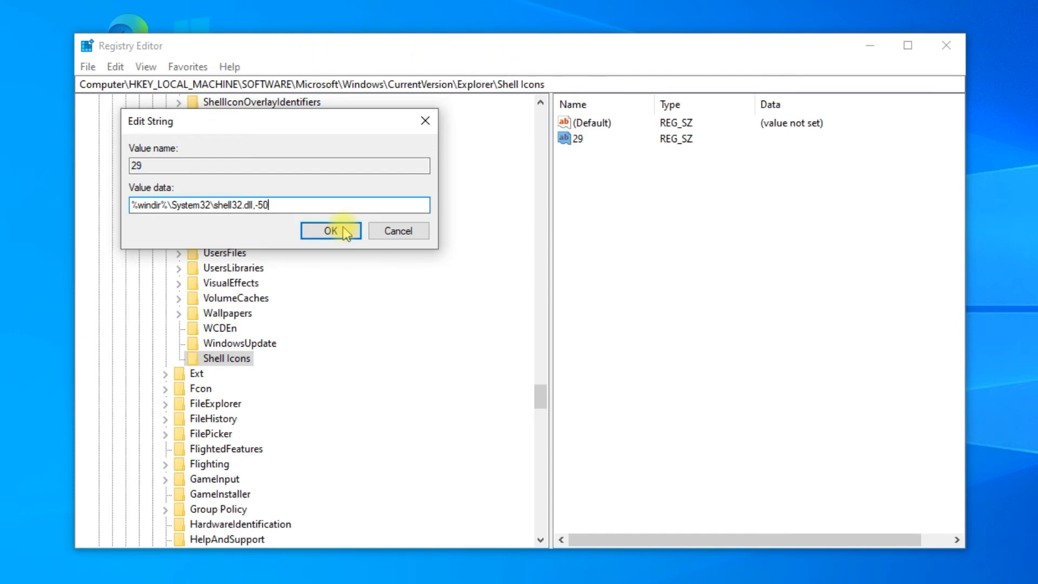
{"action": "left_click", "coordinate": [331, 230]}
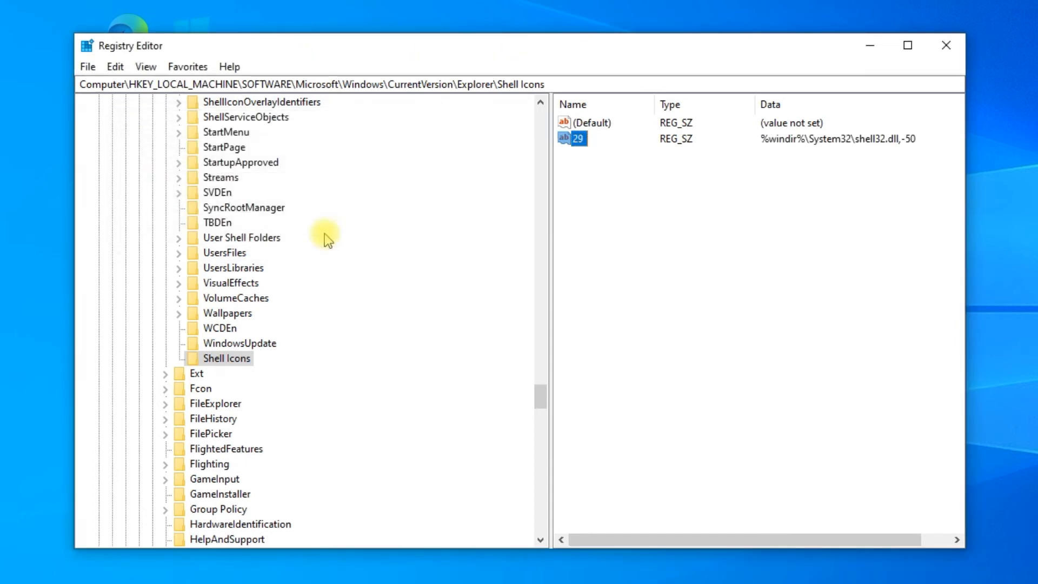
{"action": "mouse_move", "coordinate": [709, 237]}
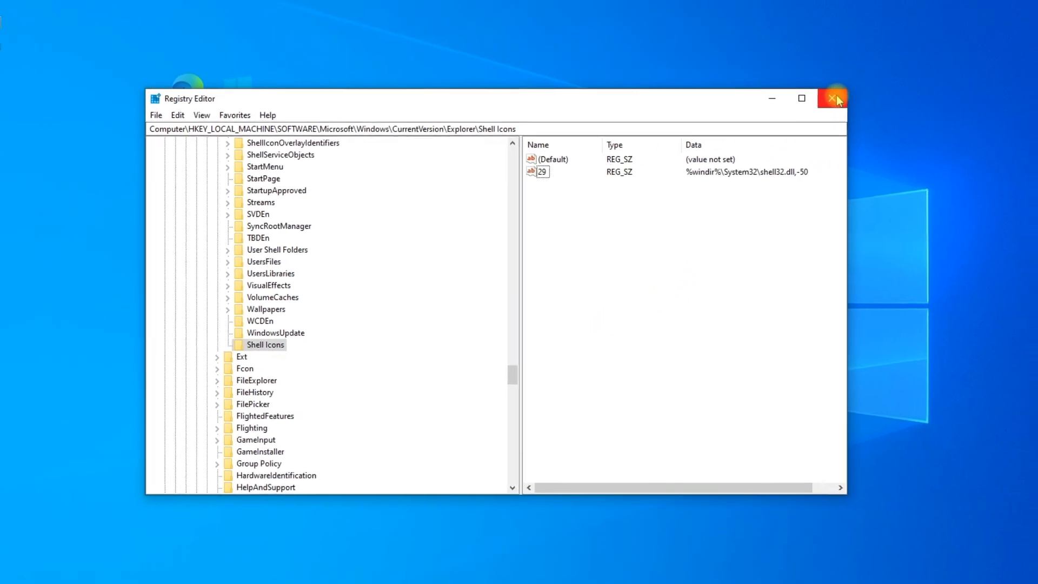
Close Registry Editor, sign out of Windows and sign back in to apply the change.
{"action": "left_click", "coordinate": [836, 99]}
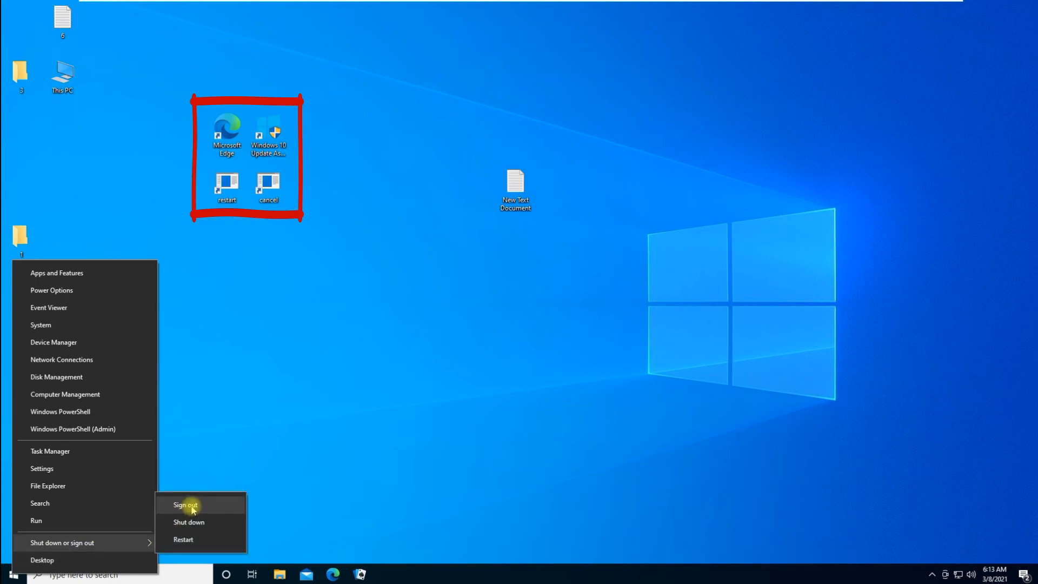
{"action": "left_click", "coordinate": [185, 505]}
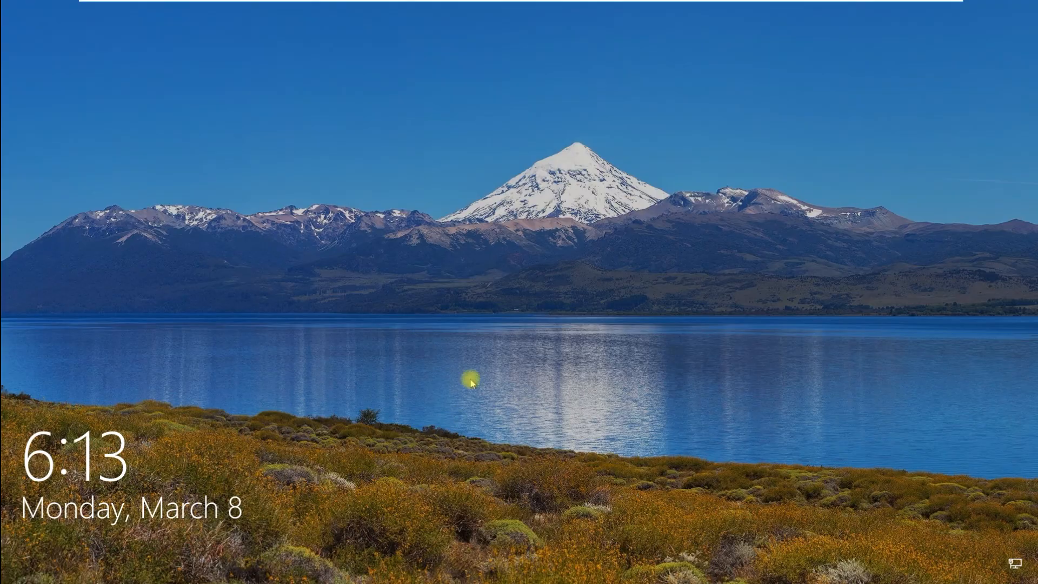
{"action": "left_click", "coordinate": [471, 382]}
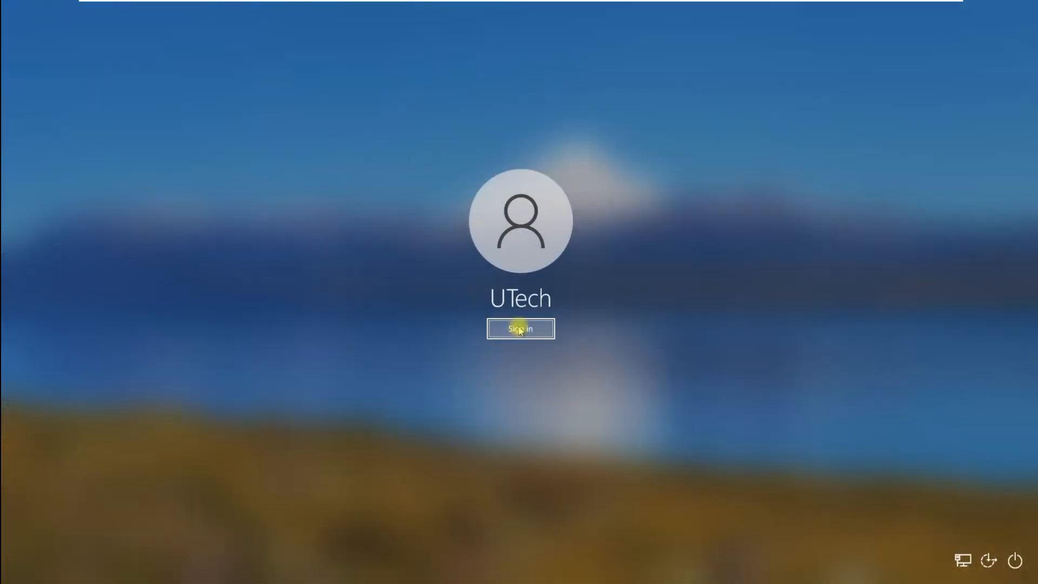
{"action": "left_click", "coordinate": [520, 328]}
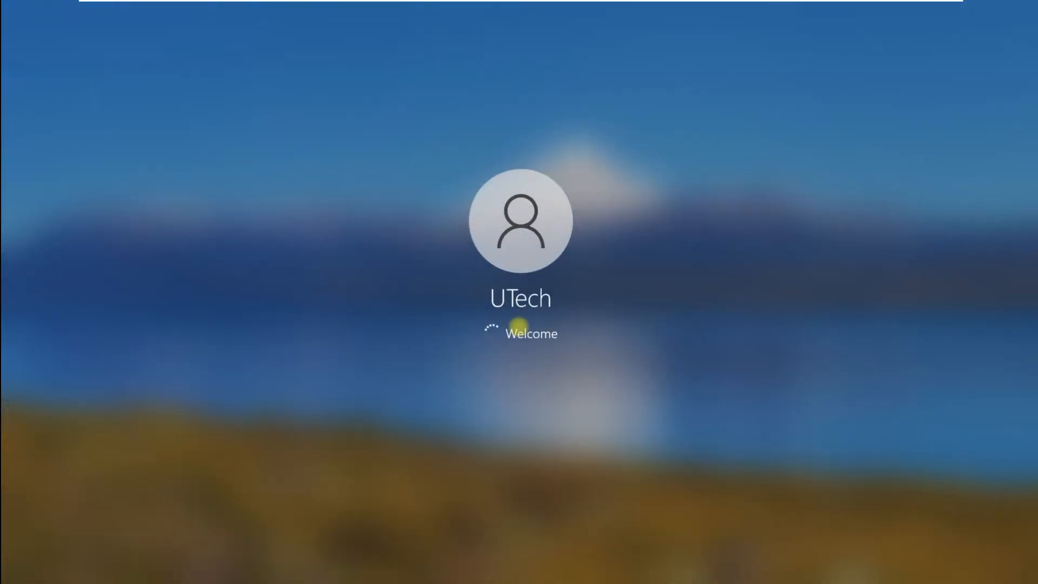